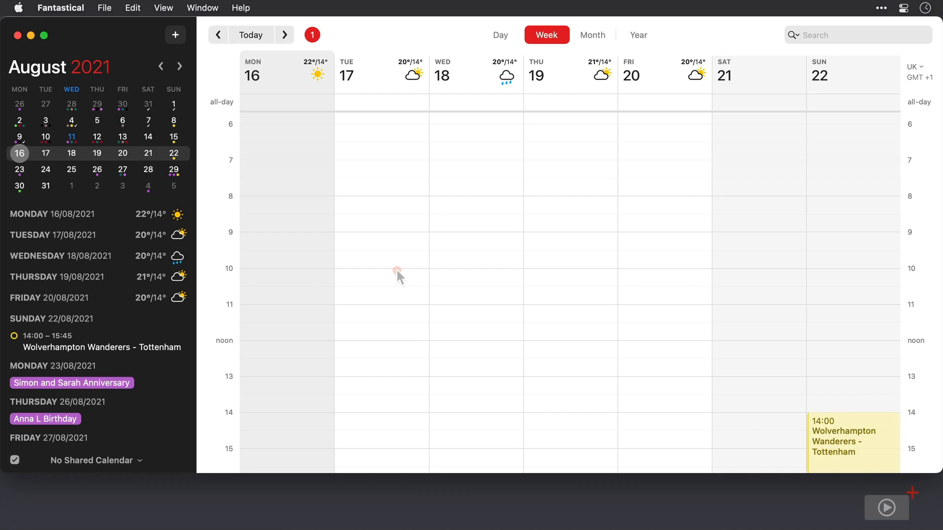
pyautogui.moveTo(351, 261)
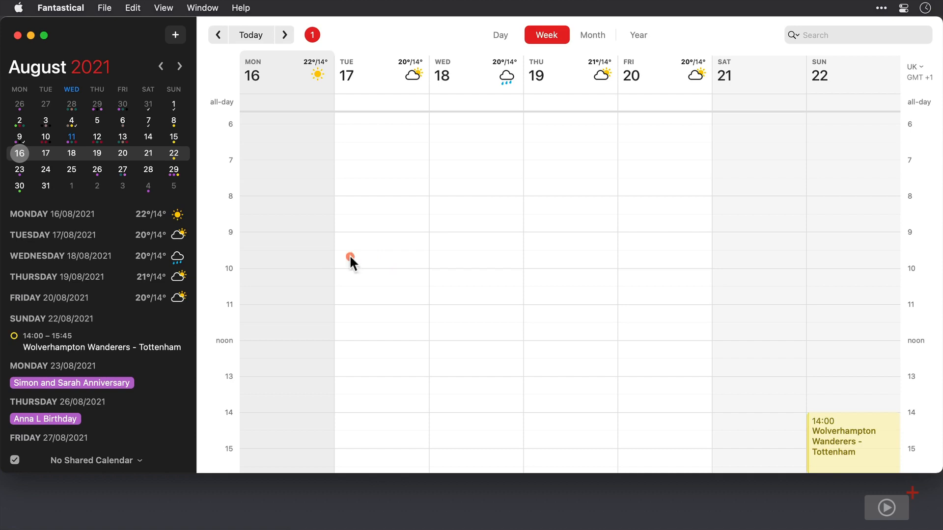
# Draft a Monday 16 August event 'SCO Video Preparation' from 09:00 to 11:00
pyautogui.click(283, 241)
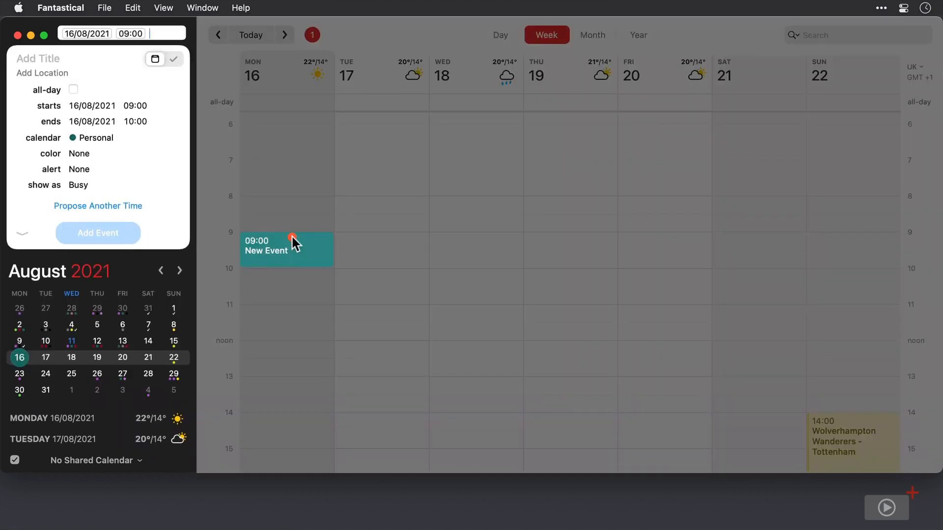
pyautogui.write('SCO')
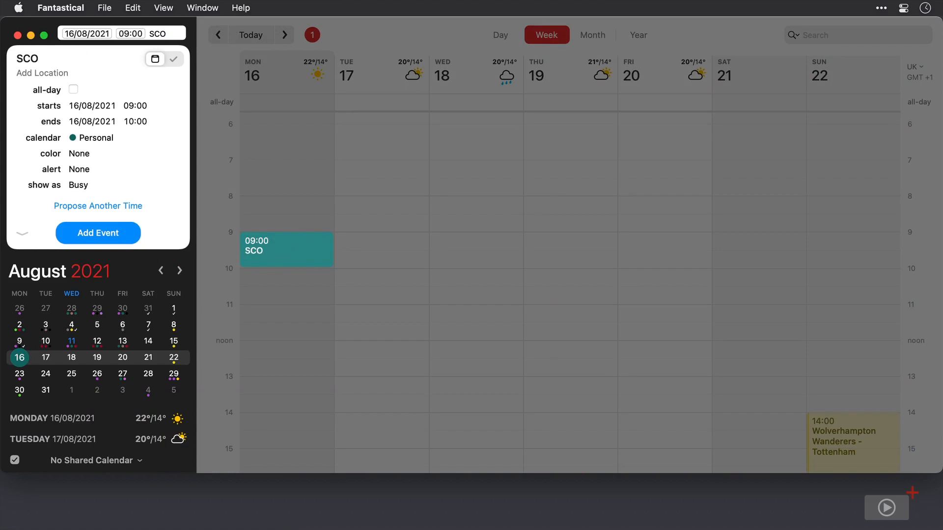
pyautogui.write('Video Prep')
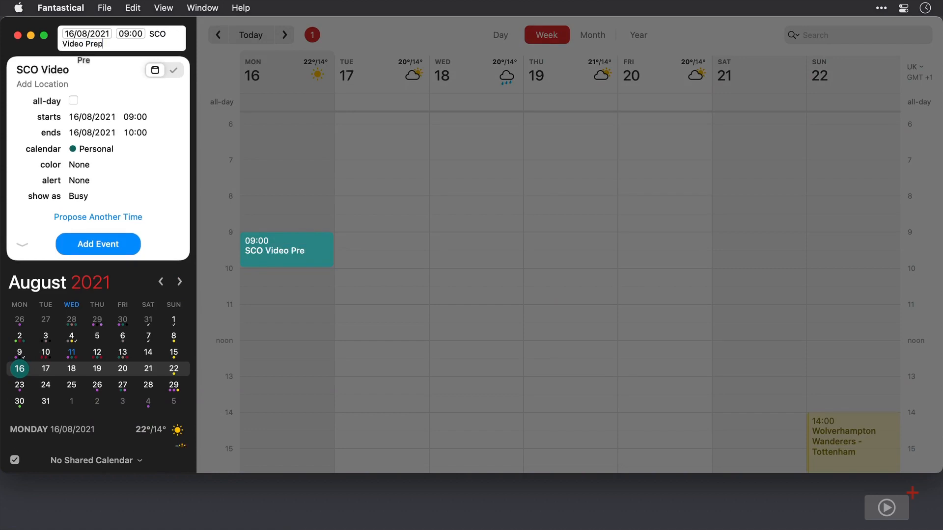
pyautogui.write('paration')
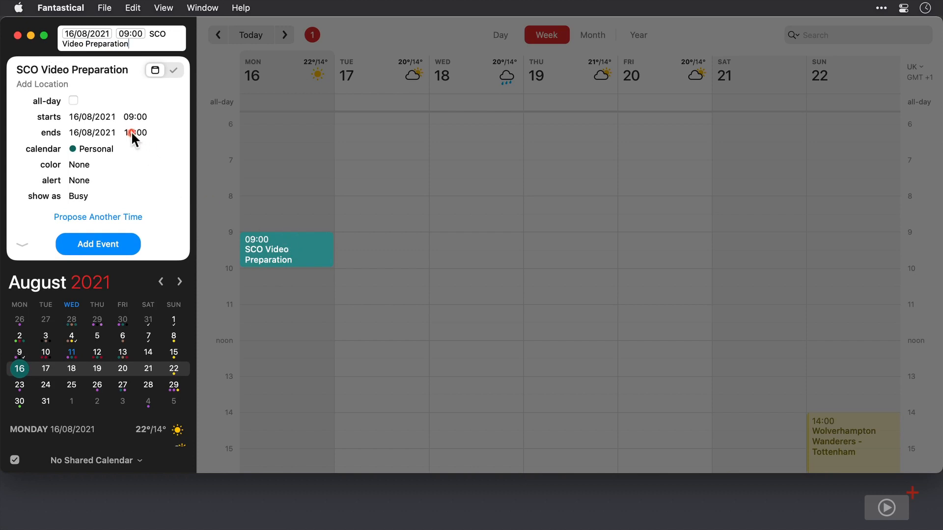
pyautogui.click(128, 133)
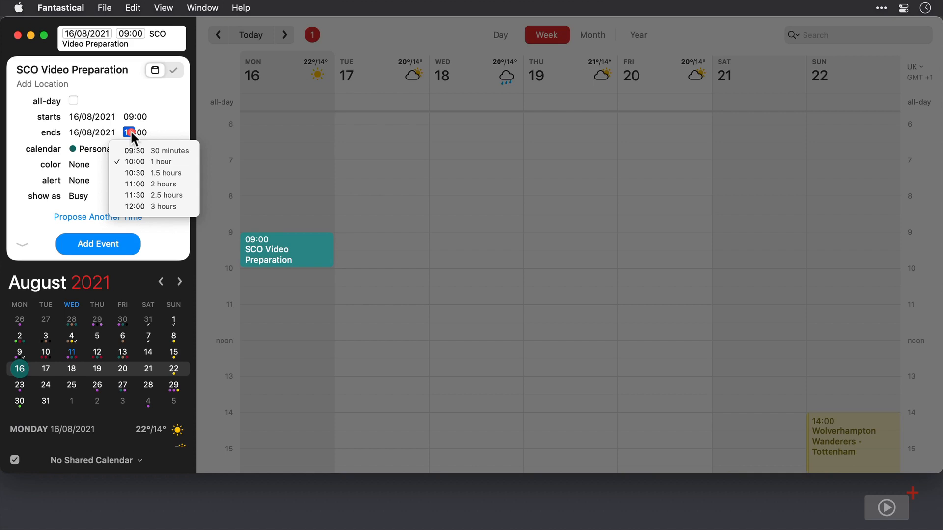
pyautogui.click(134, 184)
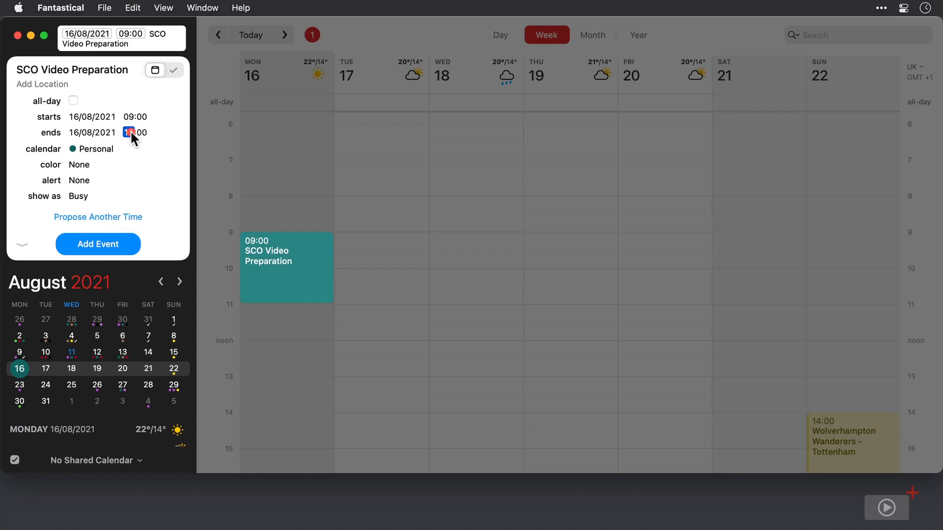
# Assign the Monday event to the SCO calendar, colour it orange, and add it
pyautogui.click(90, 148)
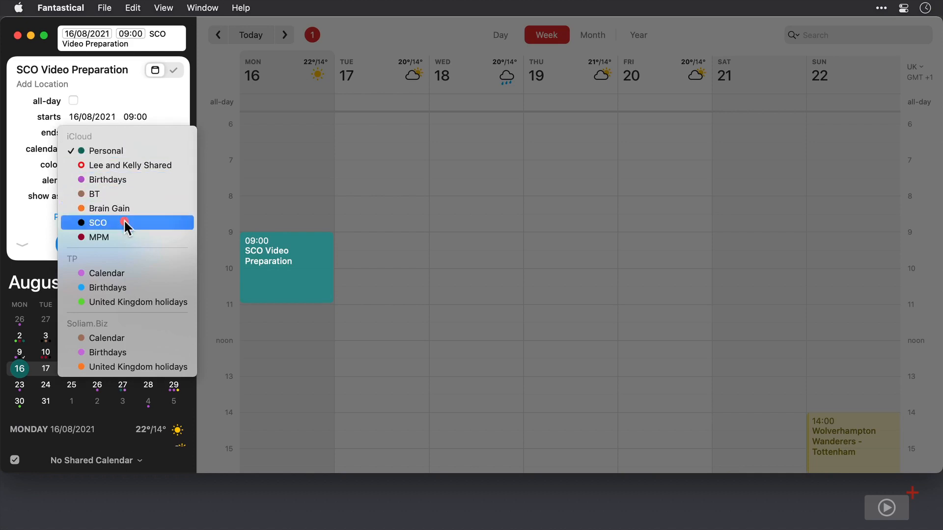
pyautogui.click(97, 222)
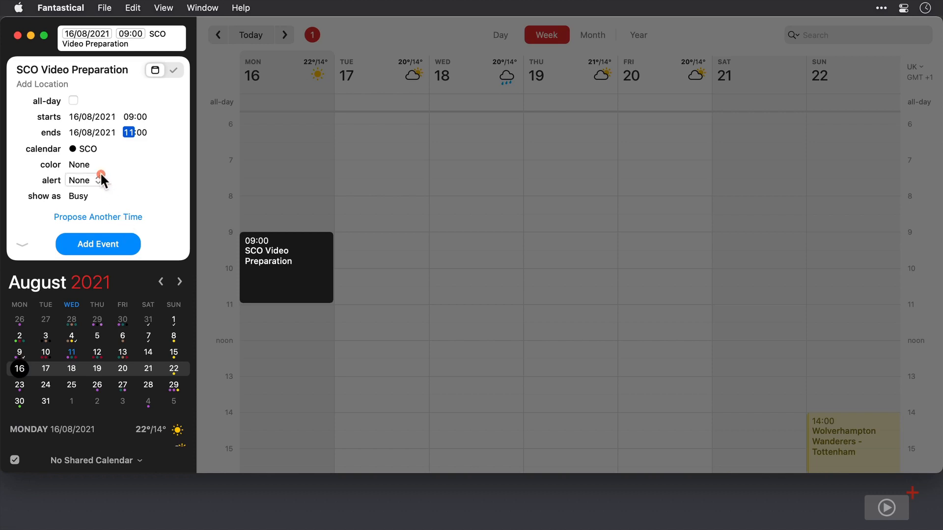
pyautogui.click(83, 164)
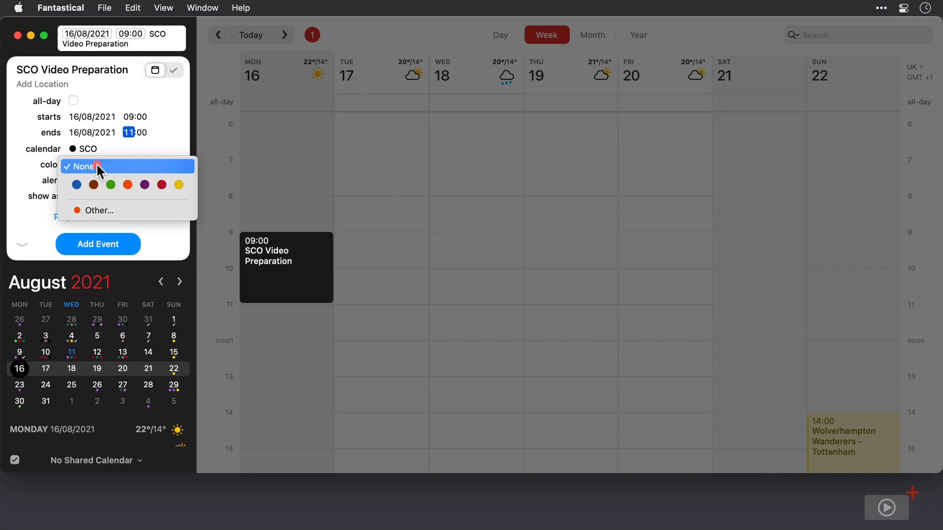
pyautogui.click(128, 185)
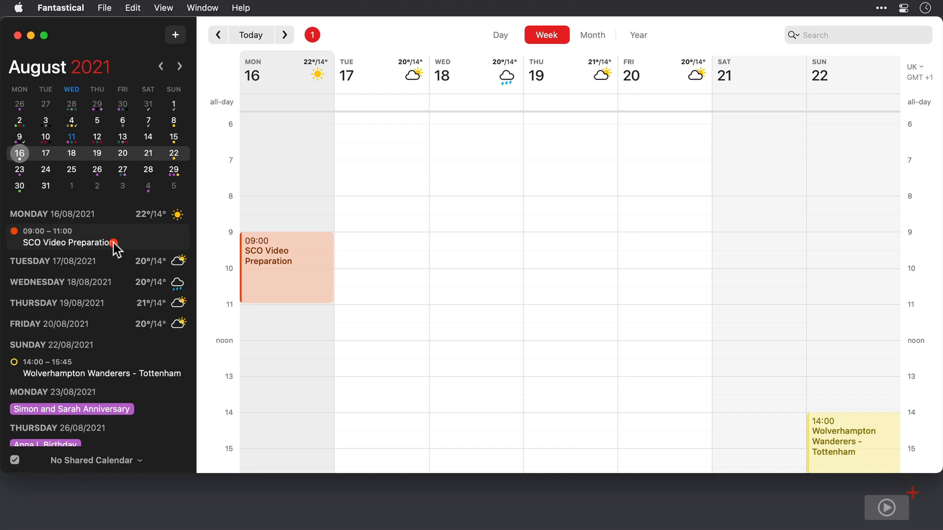
# Create a template from the Monday 'SCO Video Preparation' event via its context menu
pyautogui.click(286, 268)
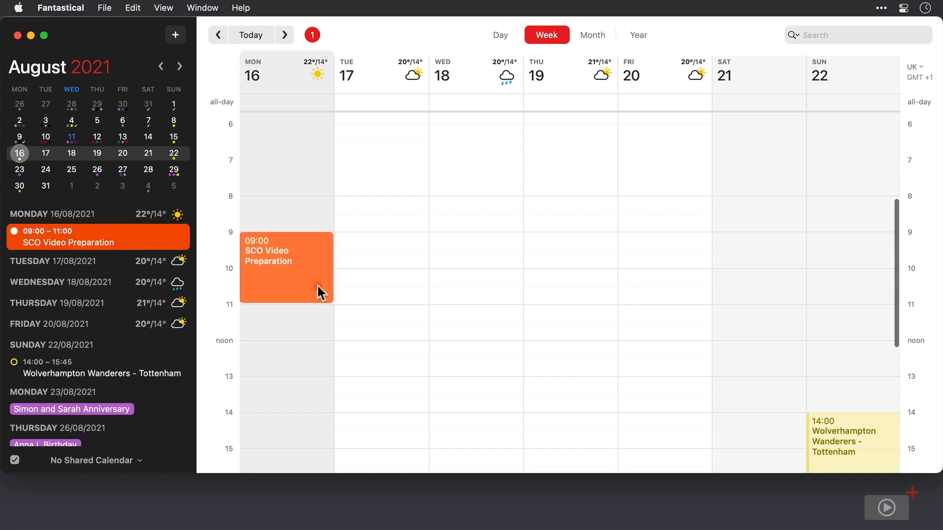
pyautogui.rightClick(321, 292)
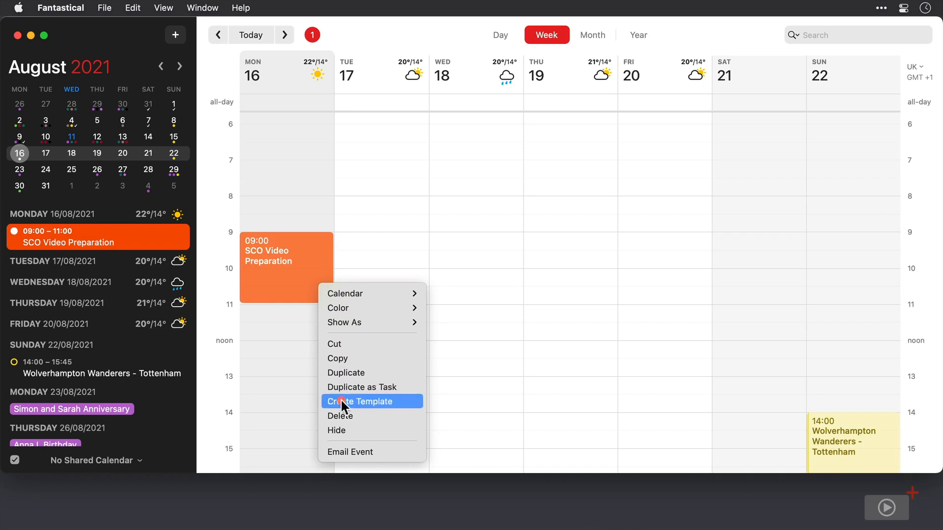
pyautogui.click(360, 402)
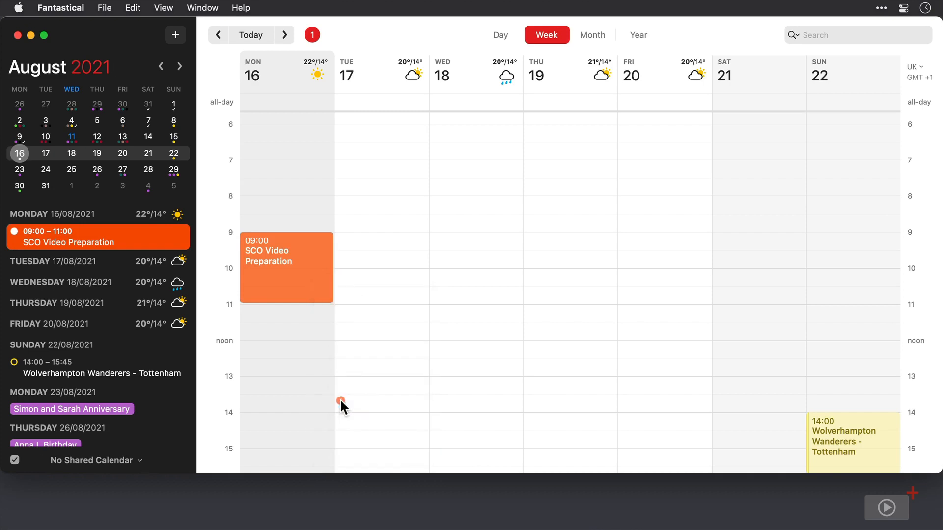
pyautogui.moveTo(175, 35)
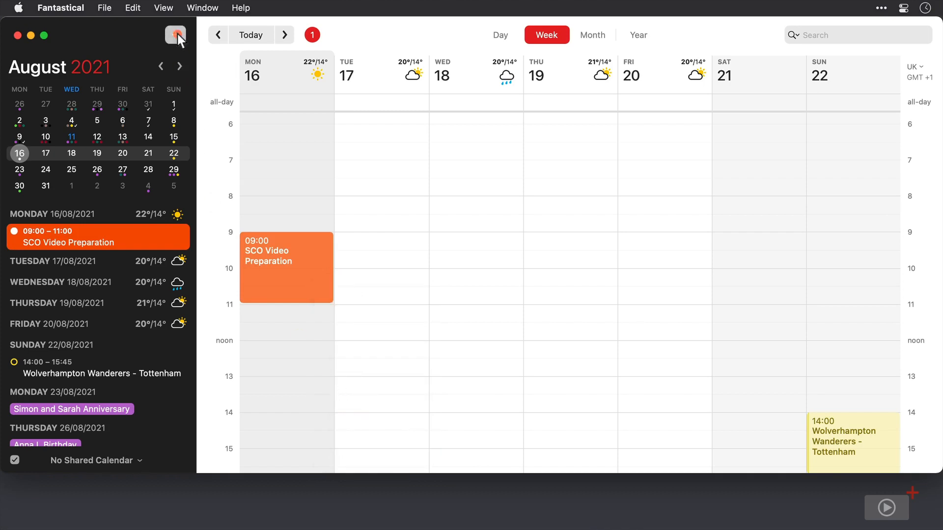
# Start a new event from the 'SCO Video Preparation' template
pyautogui.click(175, 34)
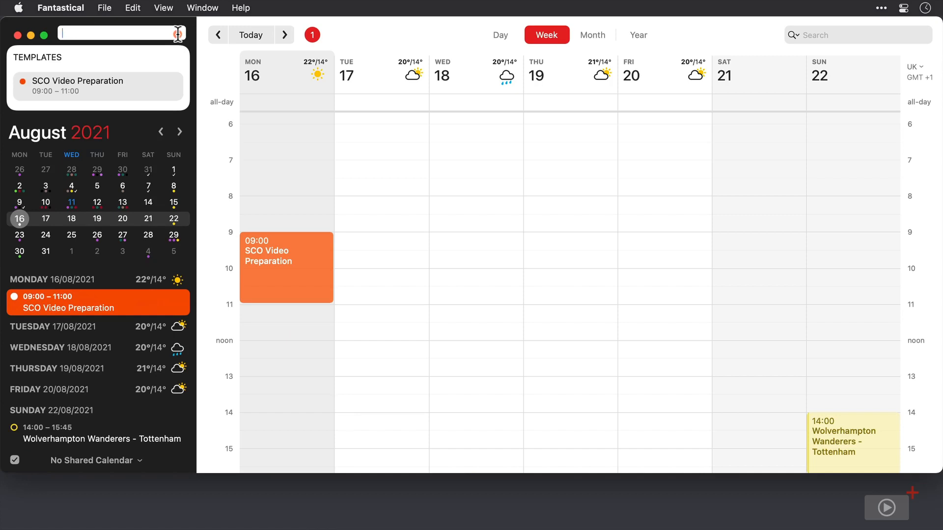
pyautogui.click(96, 85)
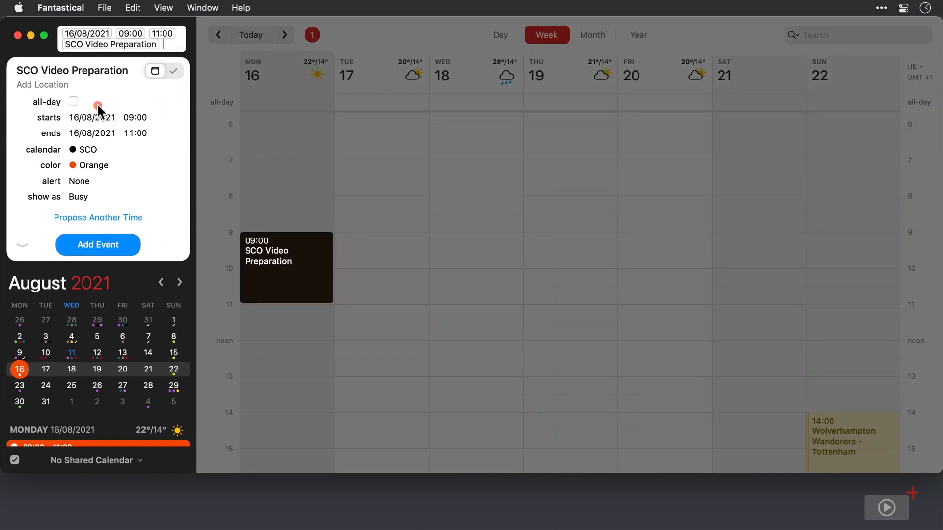
# Move the templated event to Thursday 19 August, 11:00–13:00, and add it
pyautogui.click(87, 117)
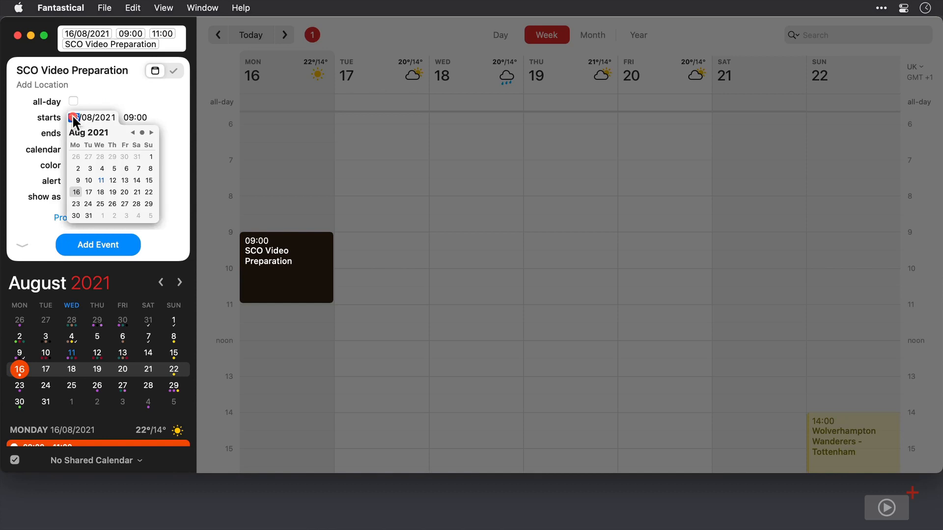
pyautogui.click(99, 192)
pyautogui.write('11')
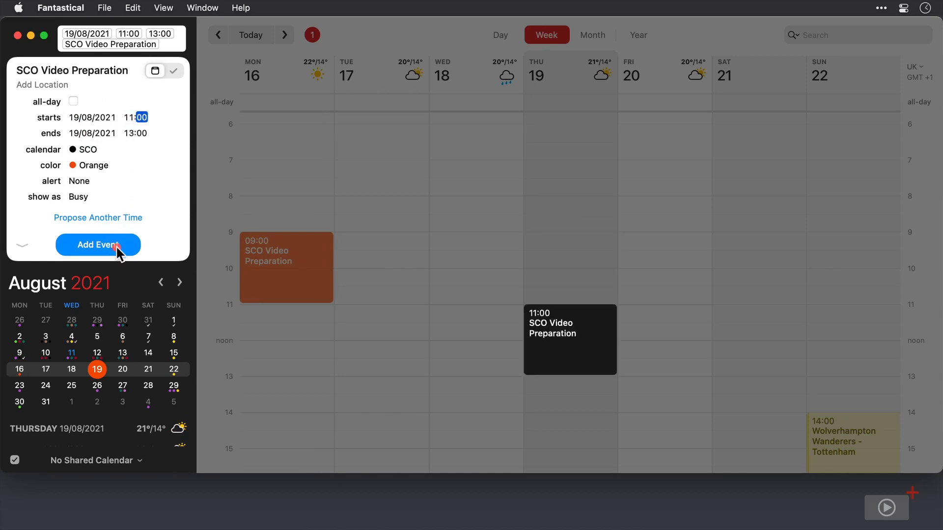
pyautogui.click(97, 245)
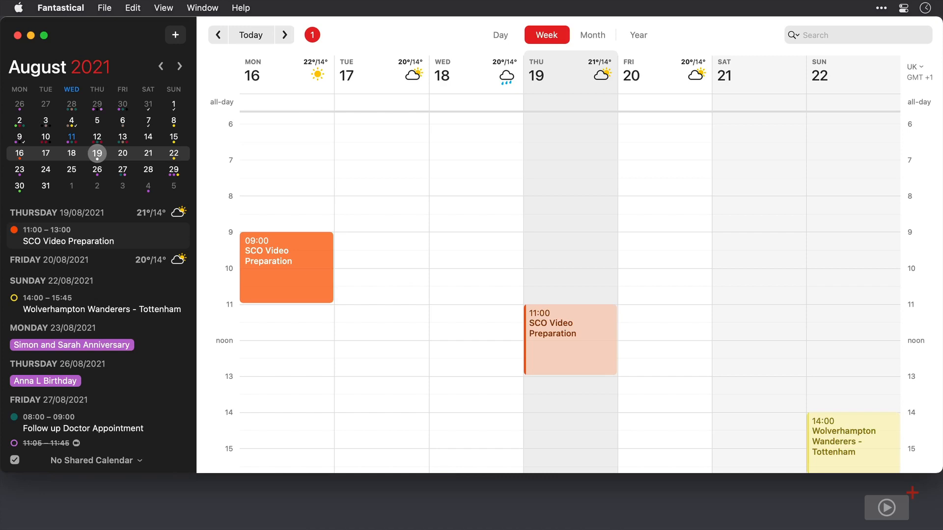
pyautogui.click(886, 506)
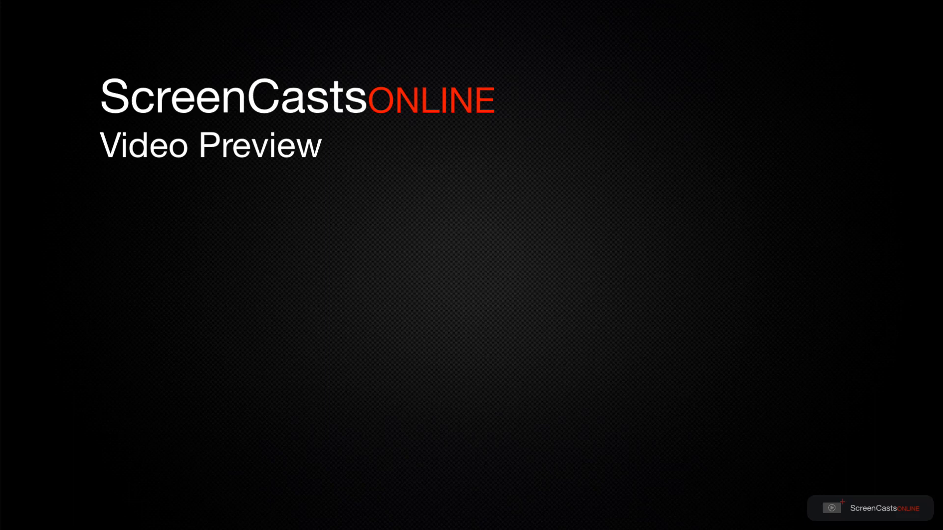